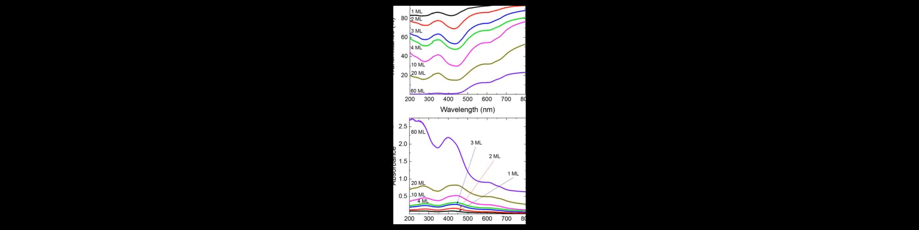
pyautogui.scroll(-3)
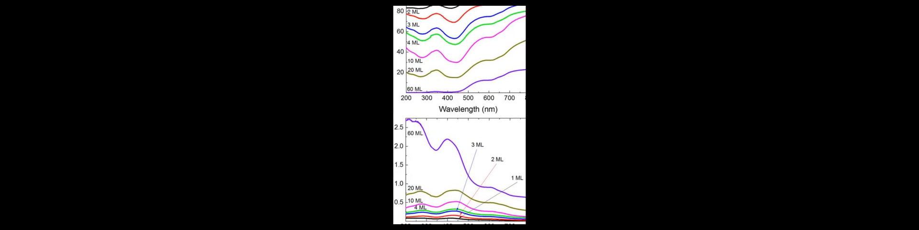
pyautogui.scroll(-3)
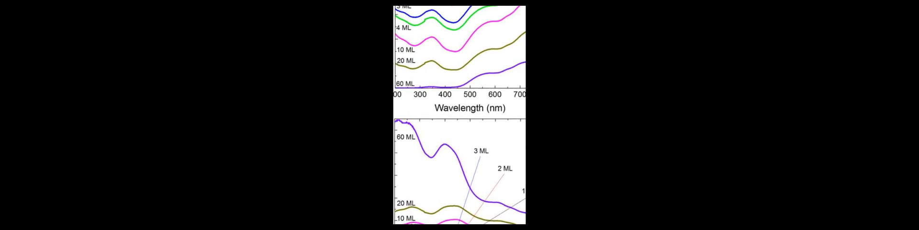
pyautogui.scroll(3)
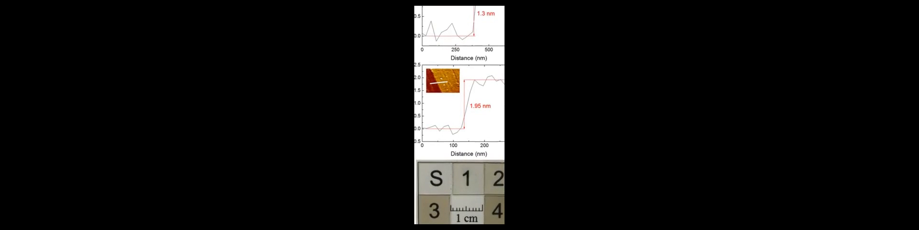
pyautogui.scroll(-3)
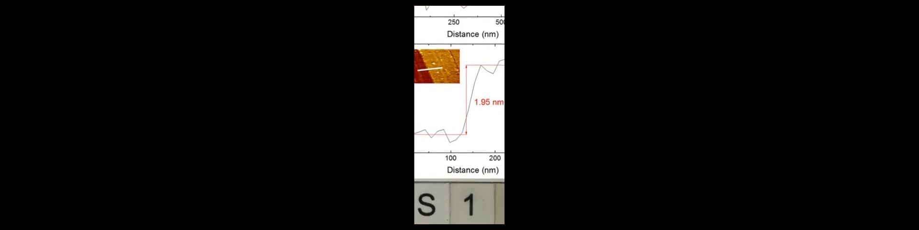
pyautogui.scroll(-3)
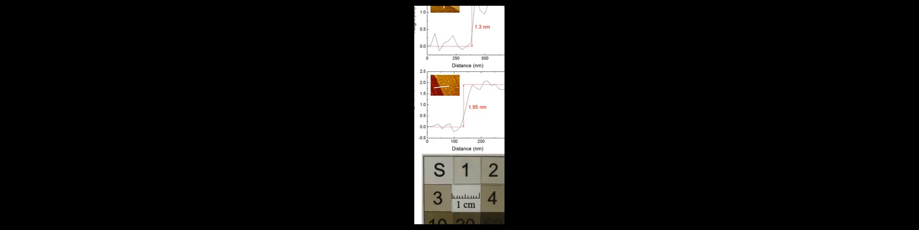
pyautogui.scroll(-3)
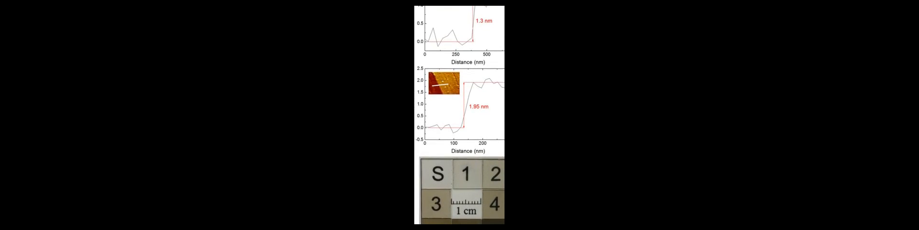